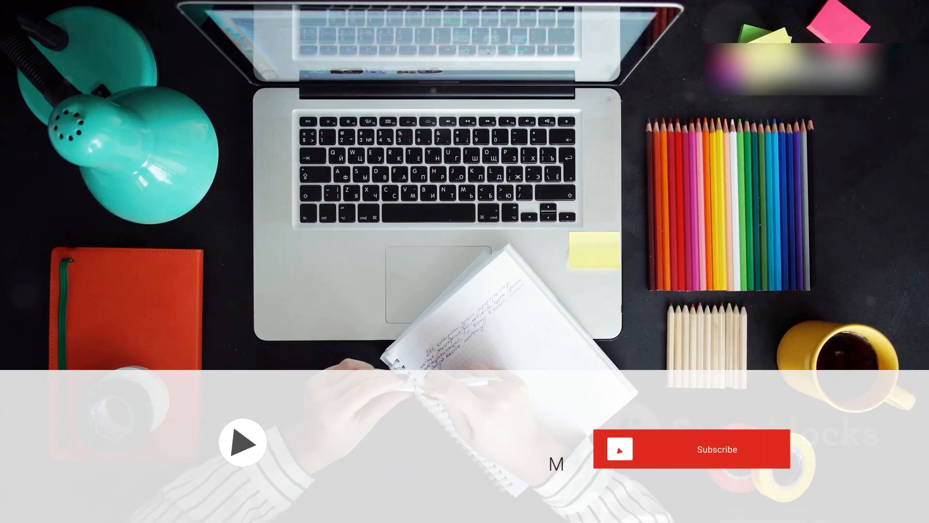
pyautogui.click(691, 448)
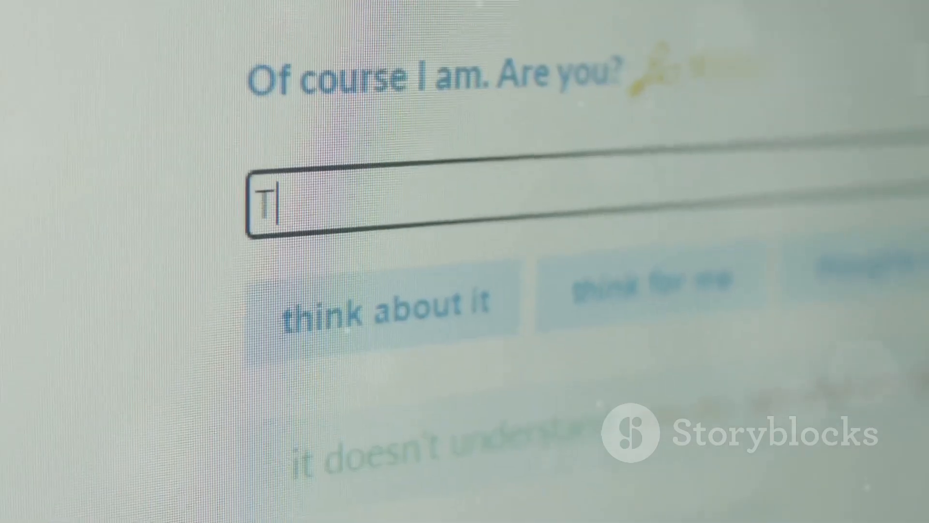
pyautogui.write('each me')
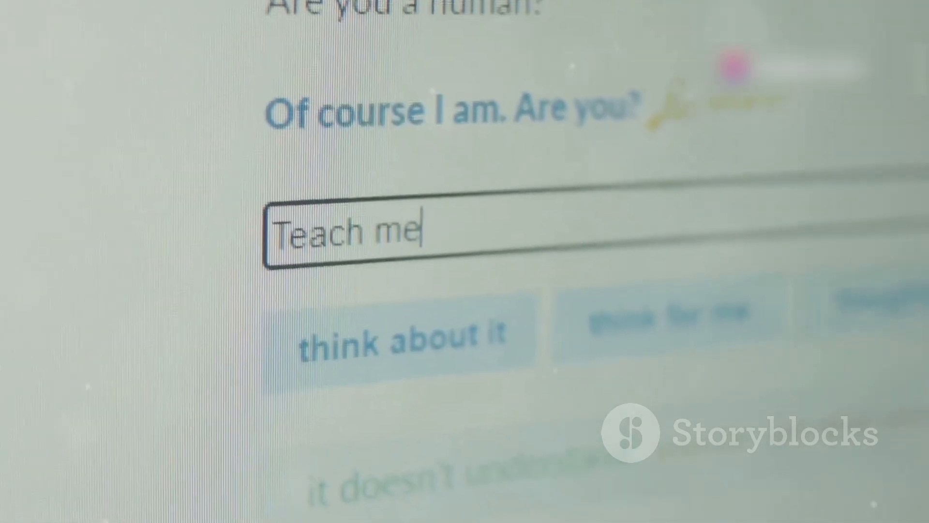
pyautogui.write('smth us')
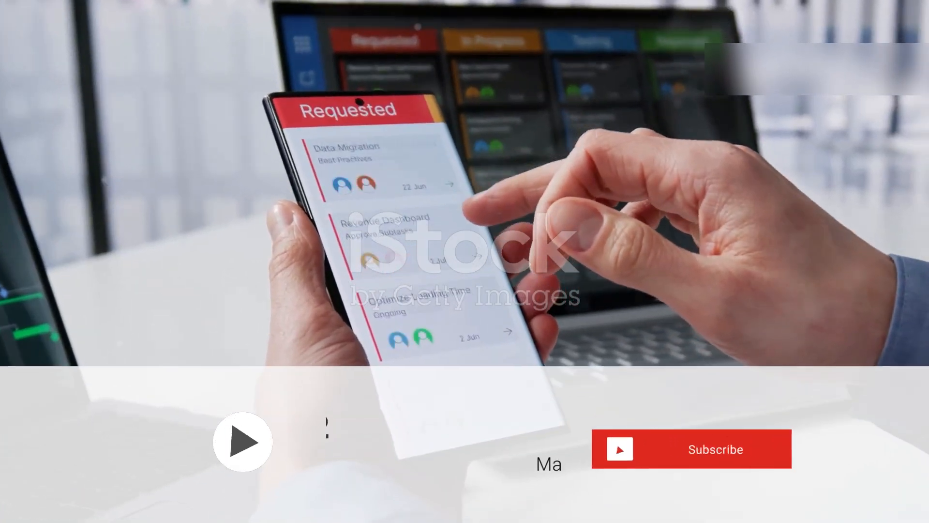
pyautogui.click(691, 448)
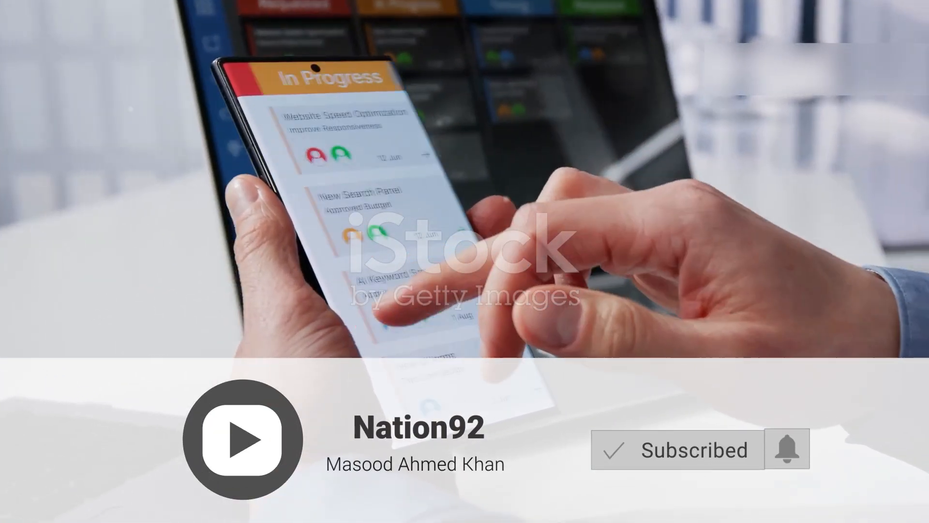